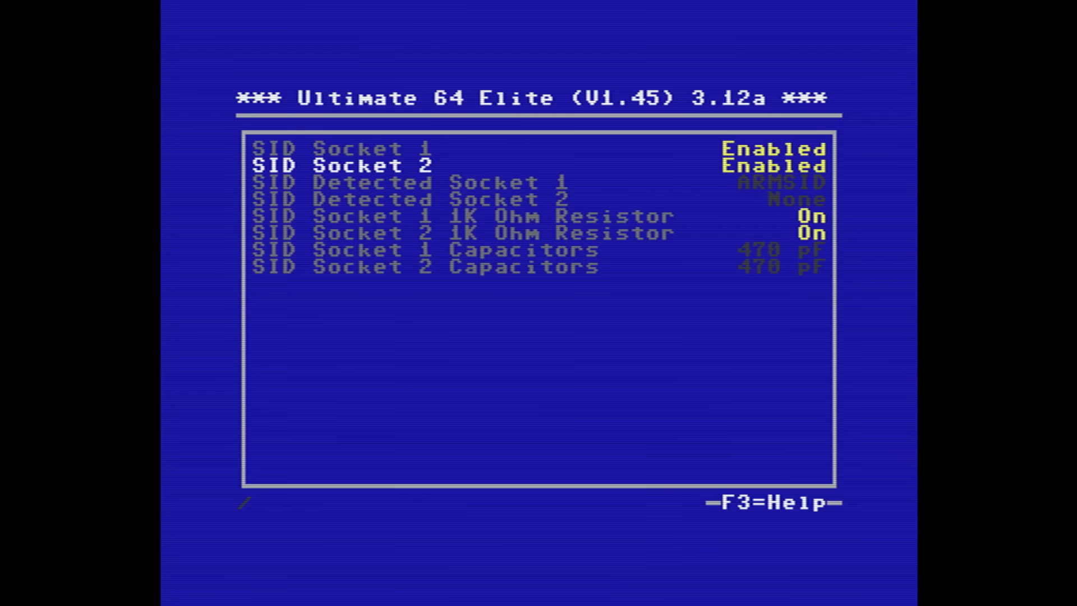
Assign SID socket 1 to $D400, socket 2 to $D420, and DualSID range split A8
{"action": "key", "text": "Escape"}
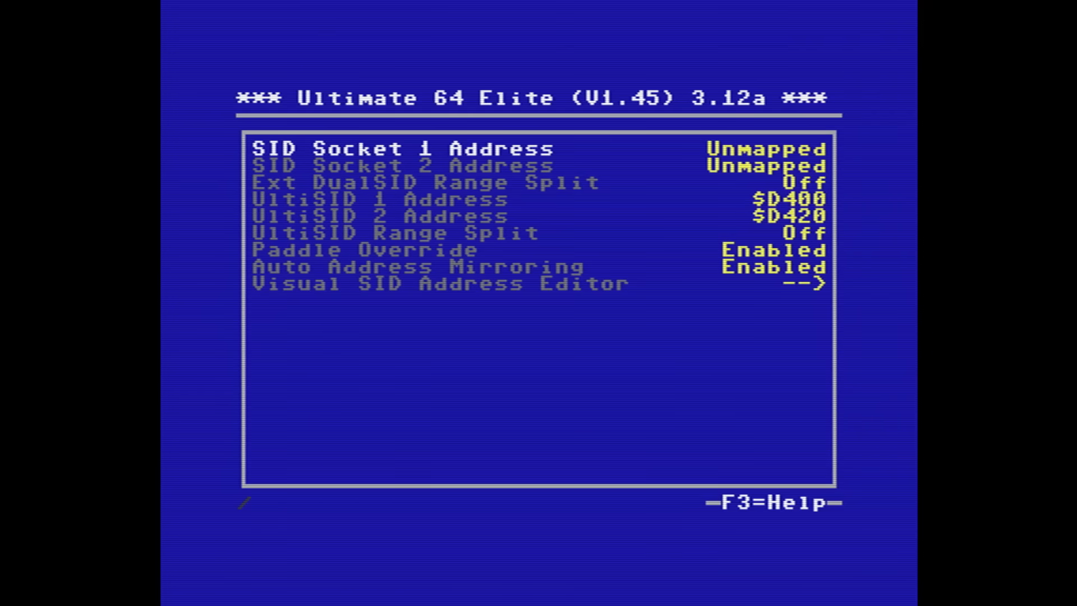
{"action": "key", "text": "Return"}
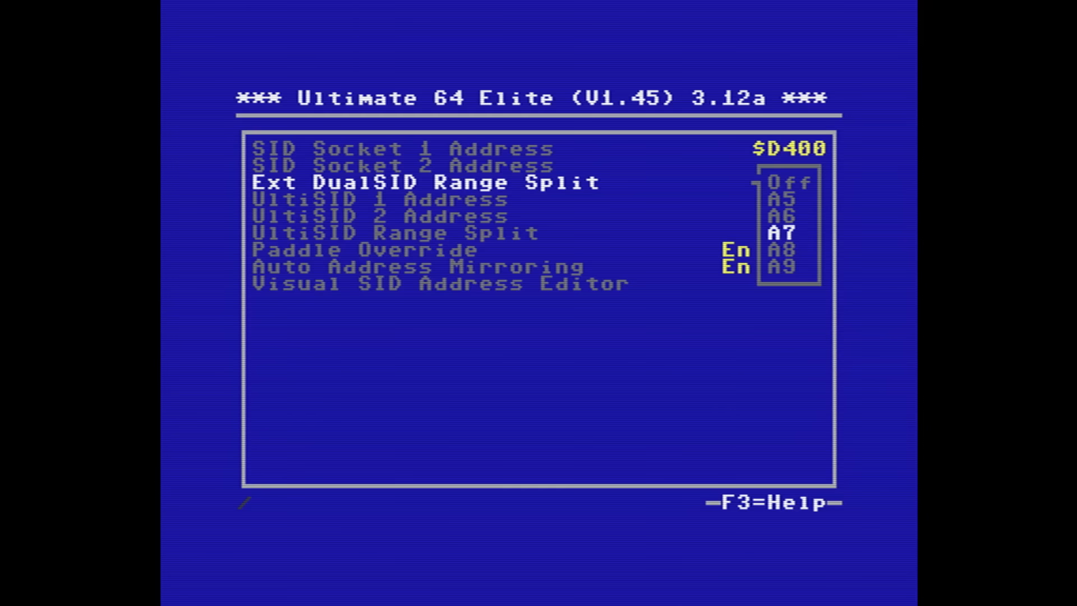
{"action": "key", "text": "Return"}
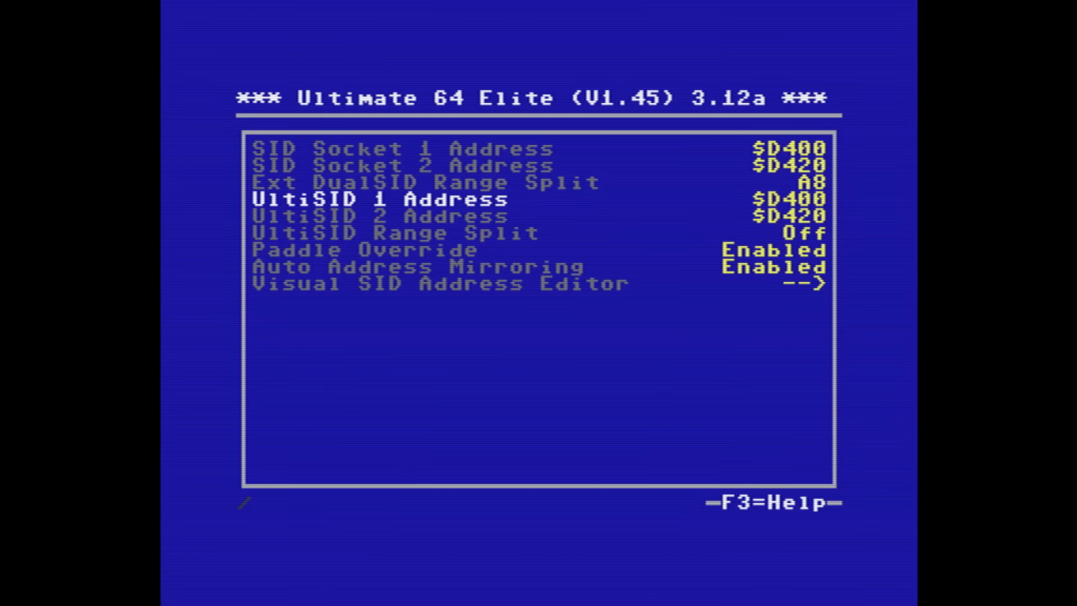
{"action": "key", "text": "Return"}
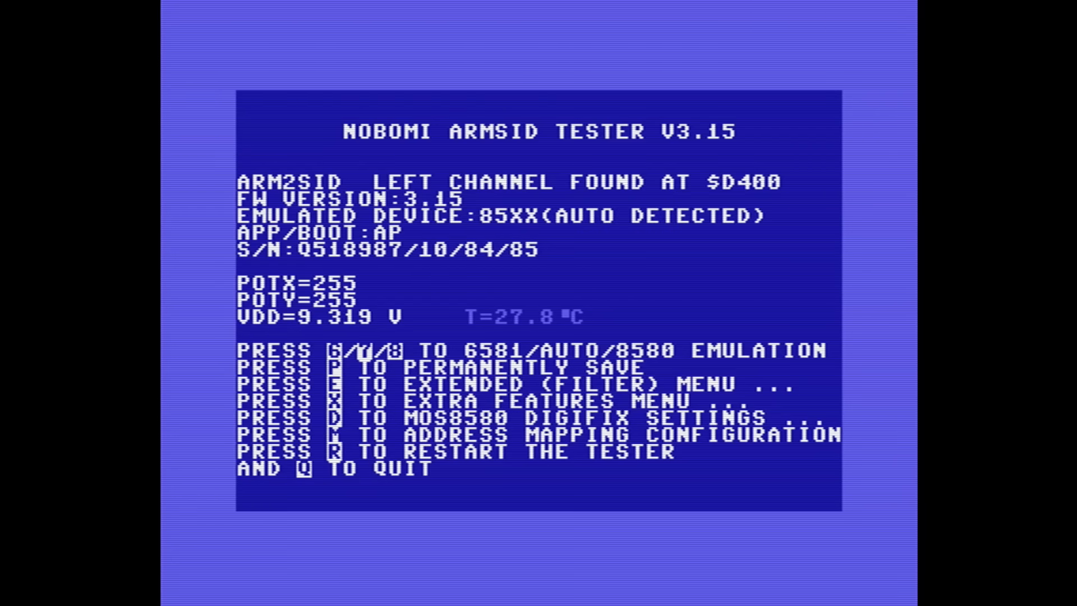
{"action": "key", "text": "e"}
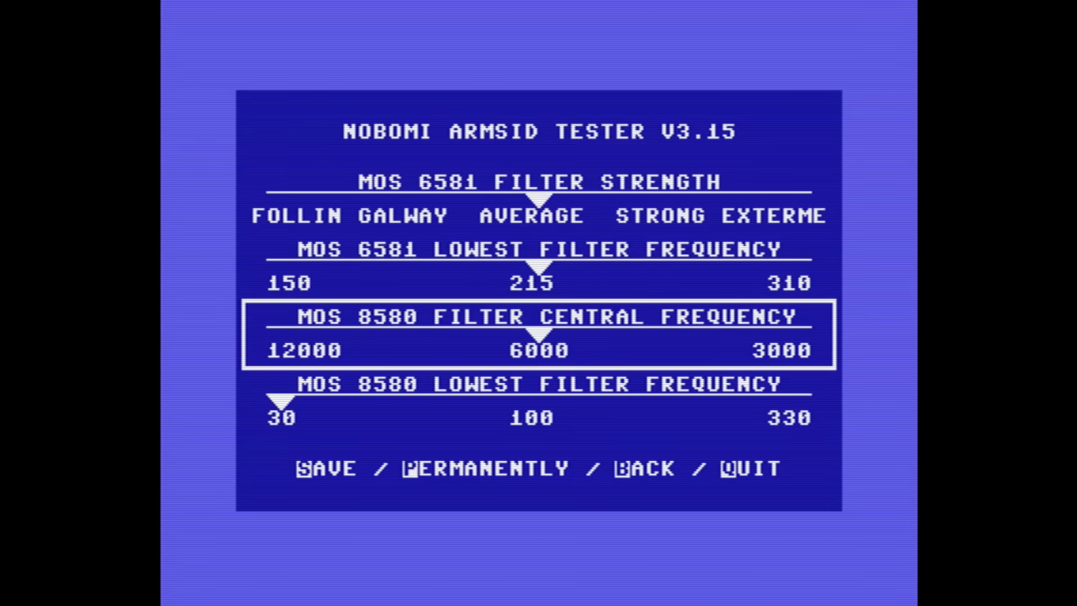
{"action": "key", "text": "Down"}
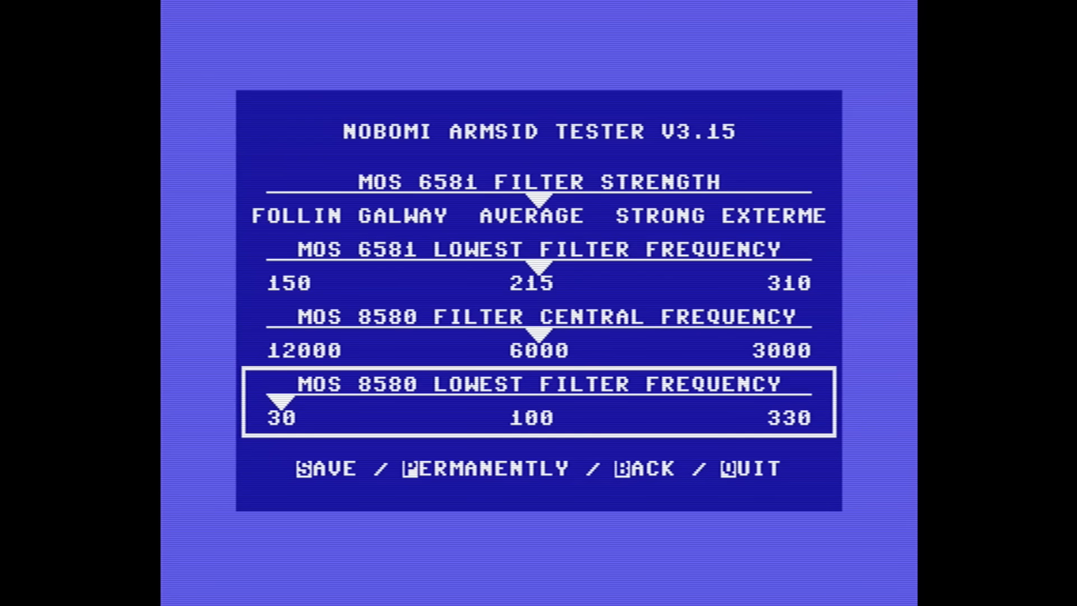
{"action": "key", "text": "b"}
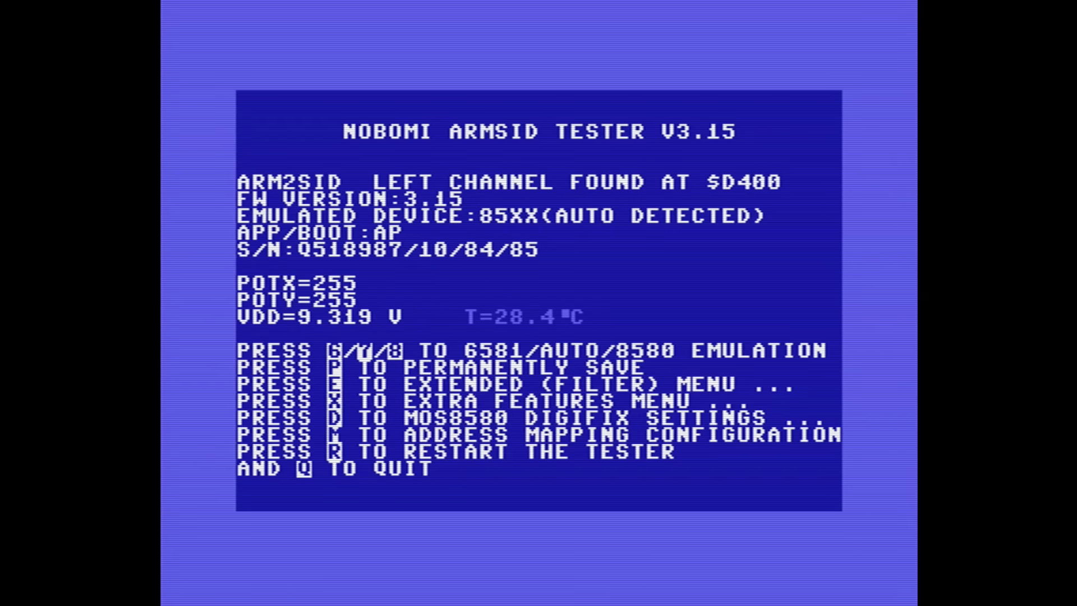
{"action": "key", "text": "x"}
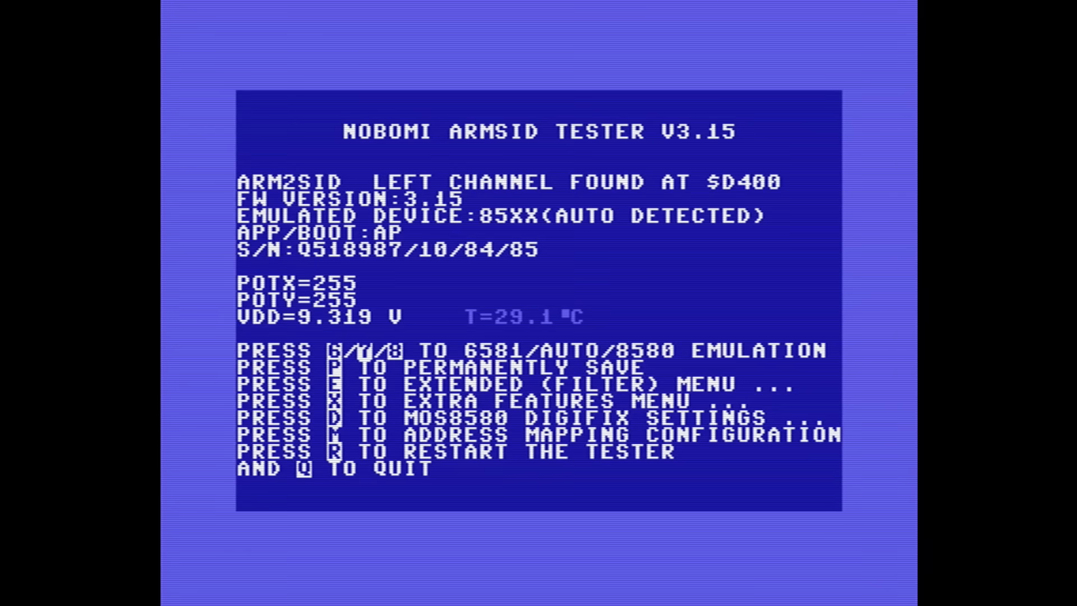
View the MOS8580 Digifix settings showing hardware control, then continue to the game prompt
{"action": "key", "text": "d"}
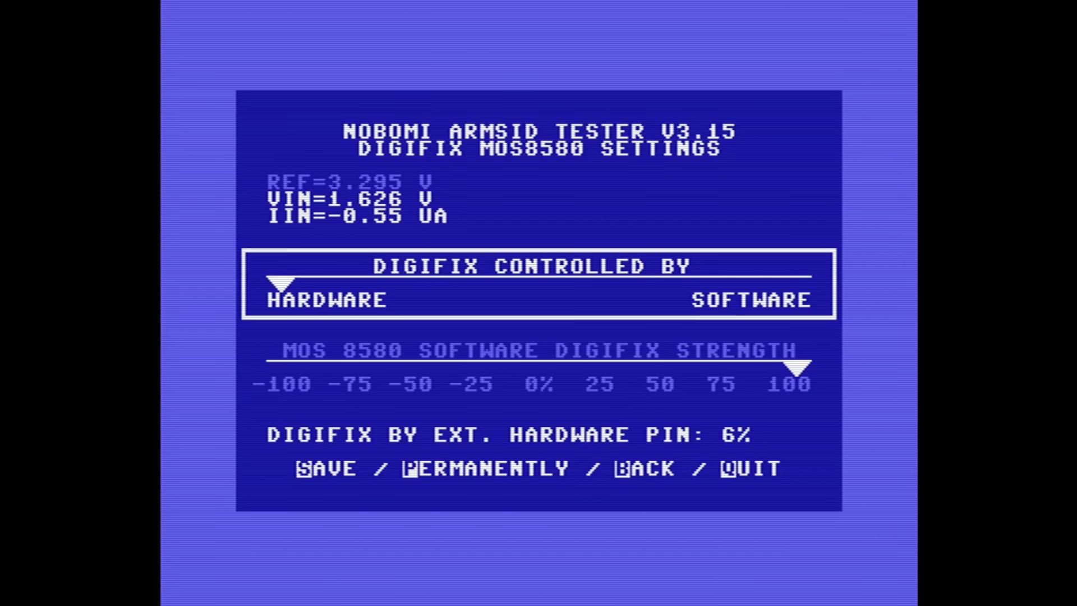
{"action": "key", "text": "b"}
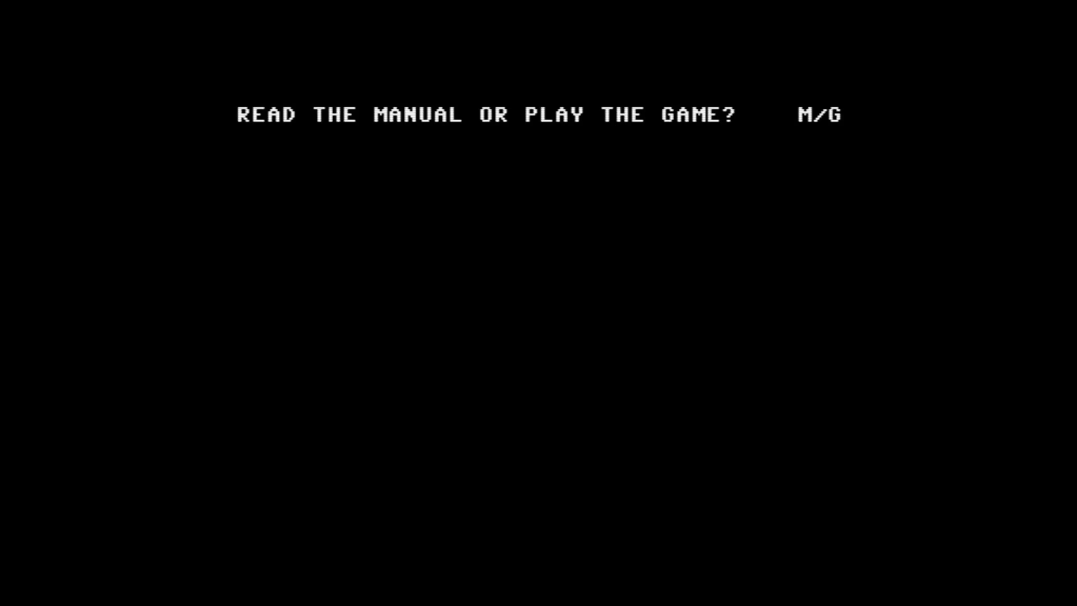
Quit the game and run the ARMSID tester, detecting left $D400 and right $D420 channels
{"action": "key", "text": "g"}
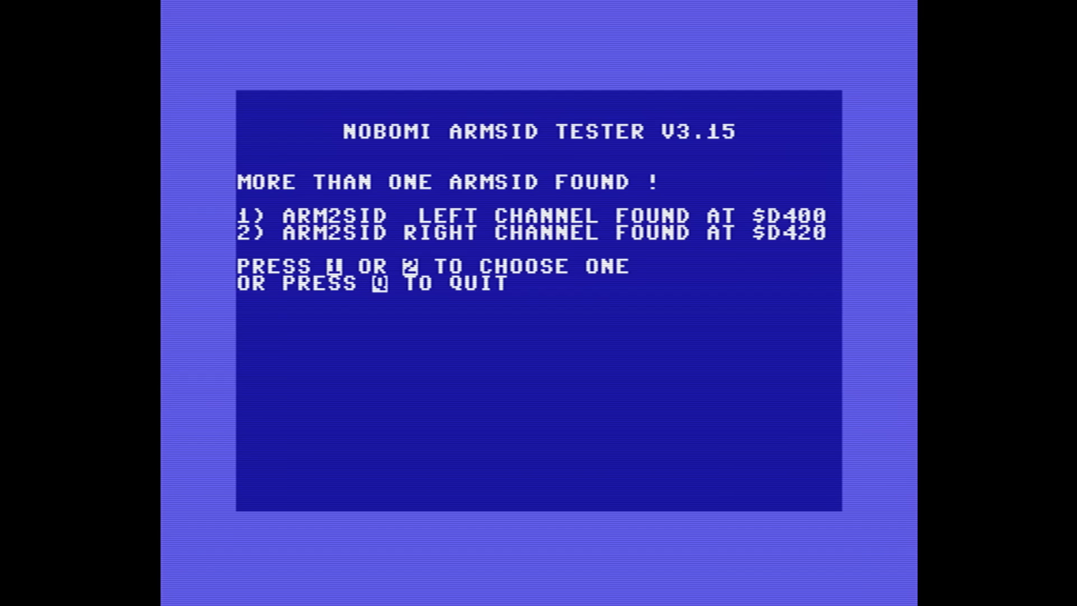
On the left-channel ARM2SID, map $D420/$D500 to SID3, $DE00 to SIDR, 3SID mode, and save
{"action": "key", "text": "1"}
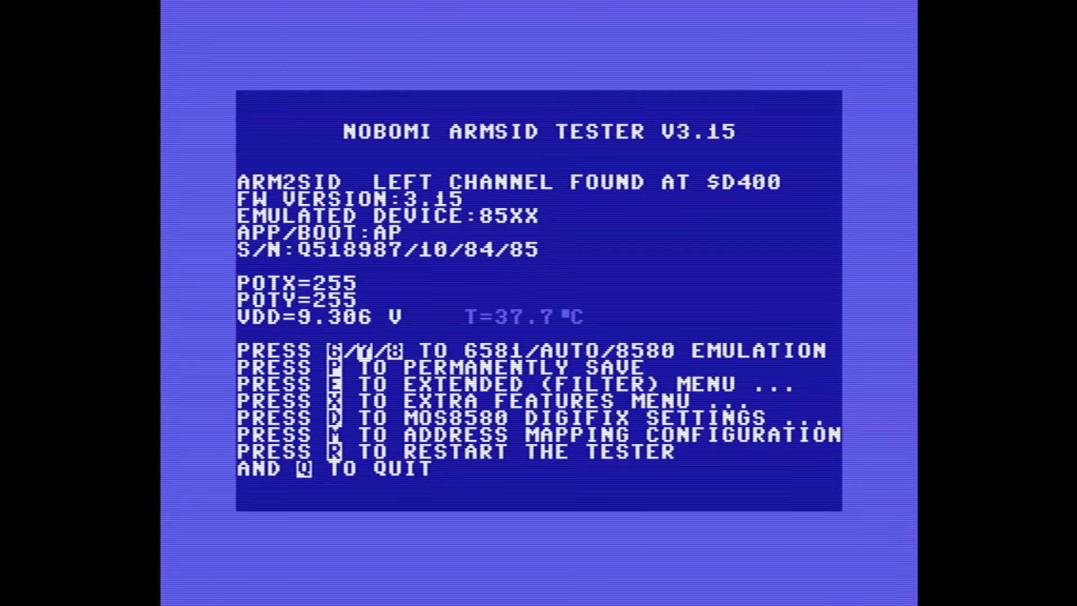
{"action": "key", "text": "m"}
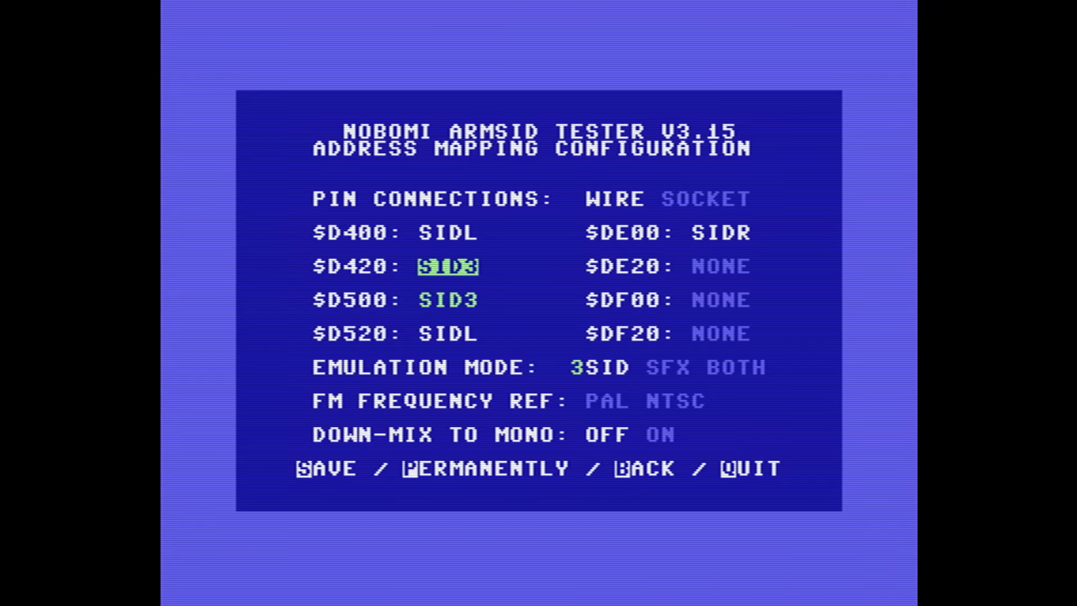
{"action": "key", "text": "Down"}
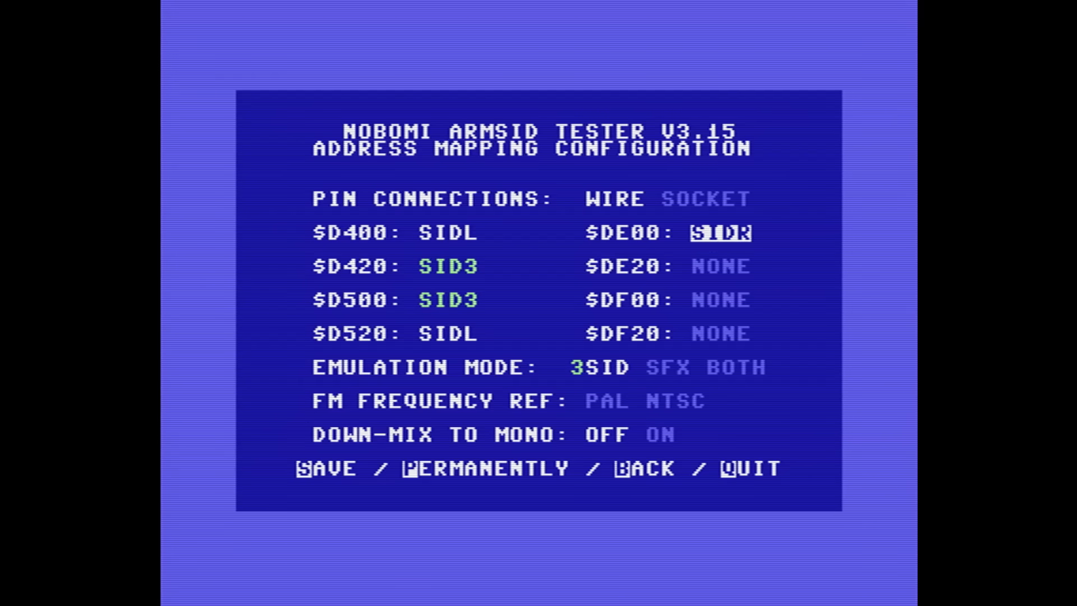
{"action": "key", "text": "Down"}
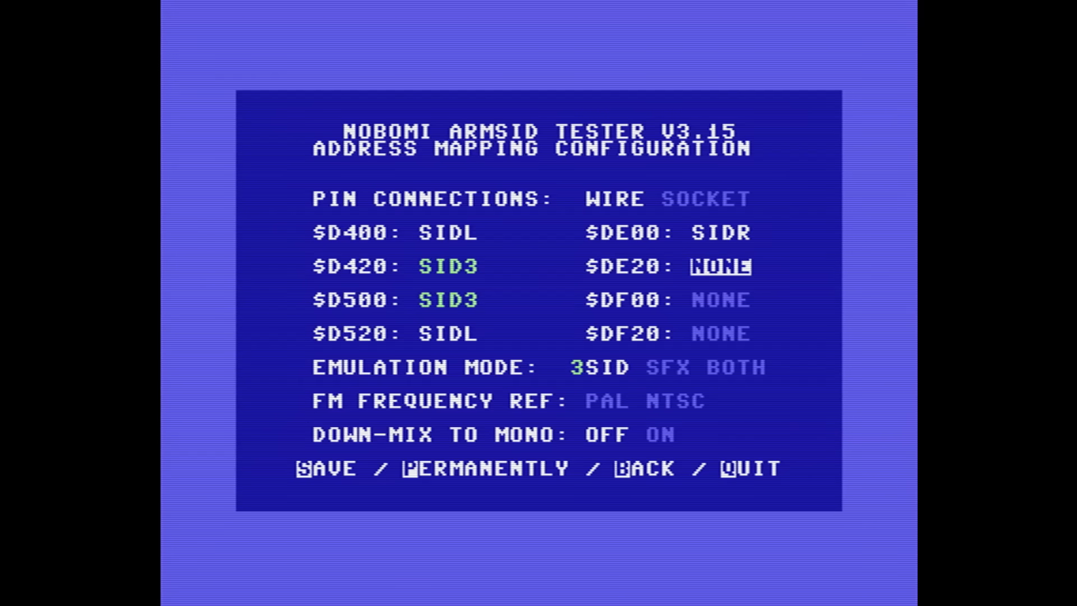
{"action": "key", "text": "Down"}
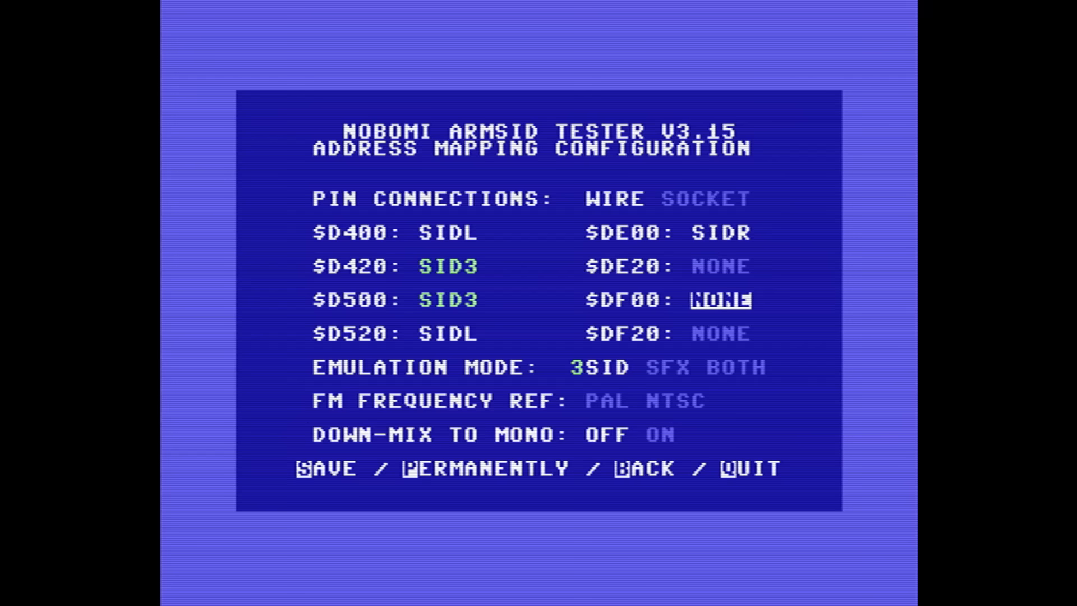
{"action": "key", "text": "Down"}
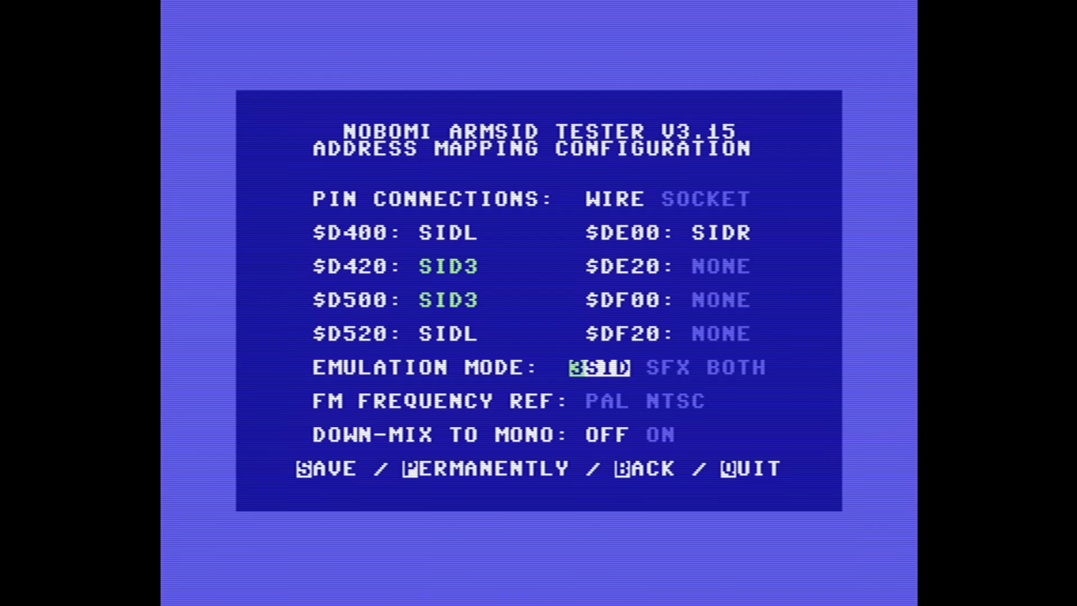
{"action": "key", "text": "p"}
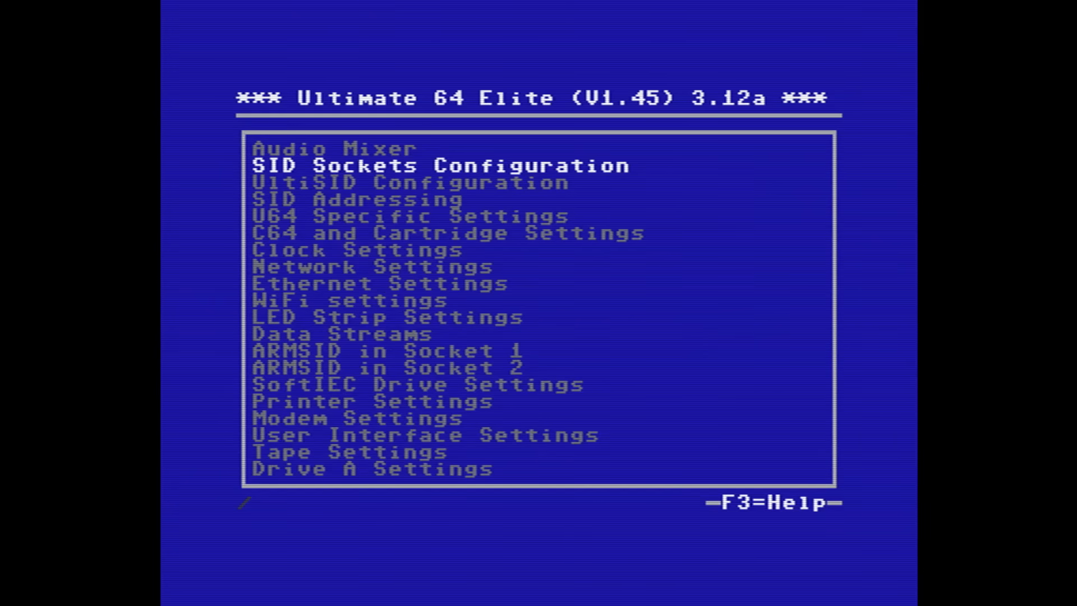
Set SID Socket 2 Address to $DF40 in SID Addressing and return to the file browser
{"action": "key", "text": "Return"}
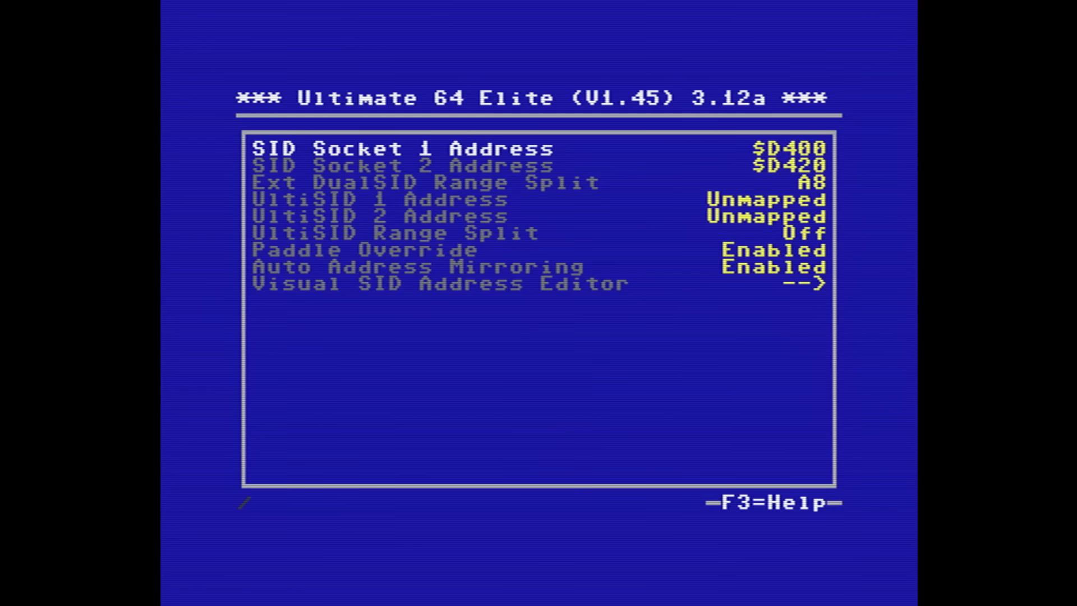
{"action": "key", "text": "Down"}
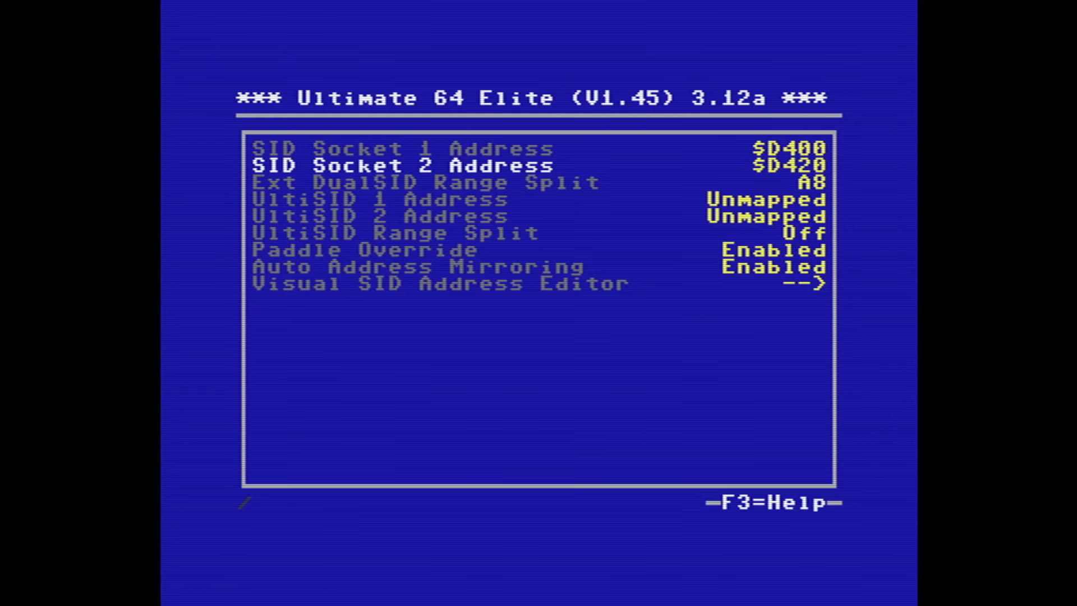
{"action": "key", "text": "Return"}
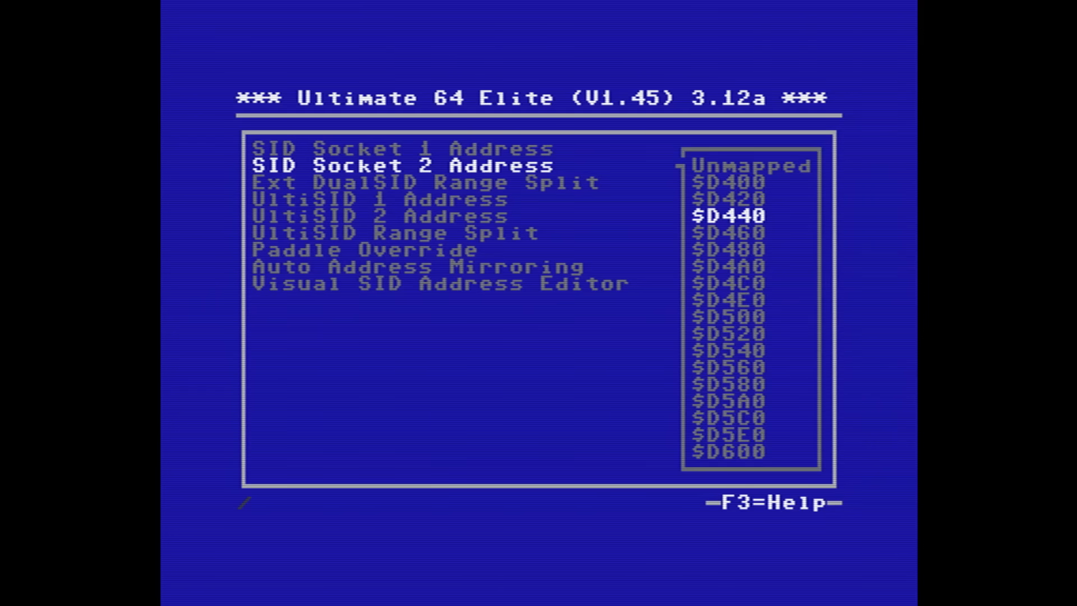
{"action": "scroll", "scroll_direction": "down", "scroll_amount": 3}
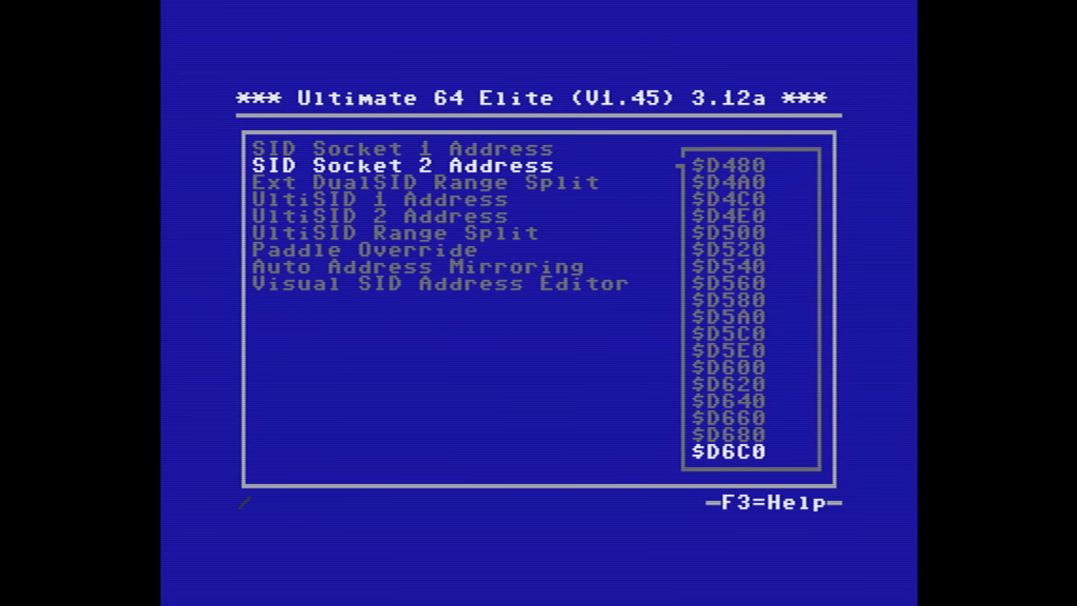
{"action": "scroll", "scroll_direction": "down", "scroll_amount": 3}
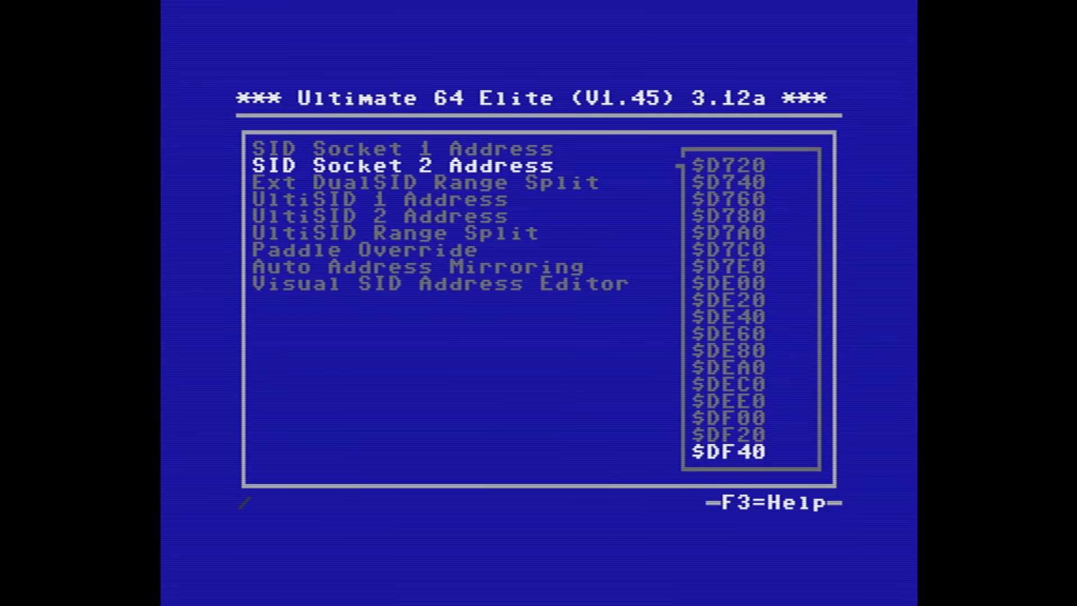
{"action": "key", "text": "Return"}
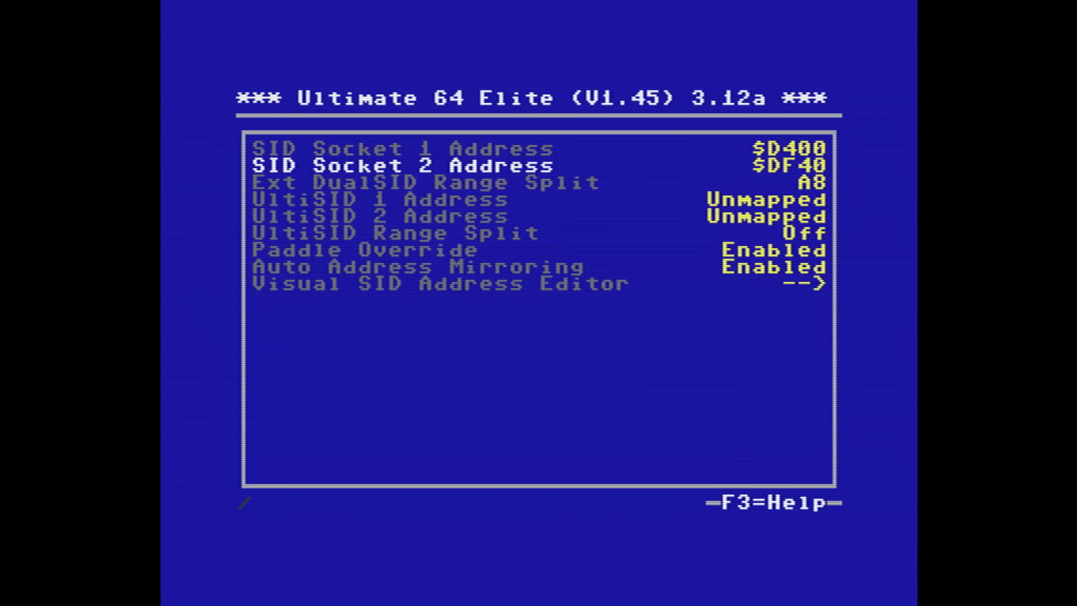
{"action": "key", "text": "Down"}
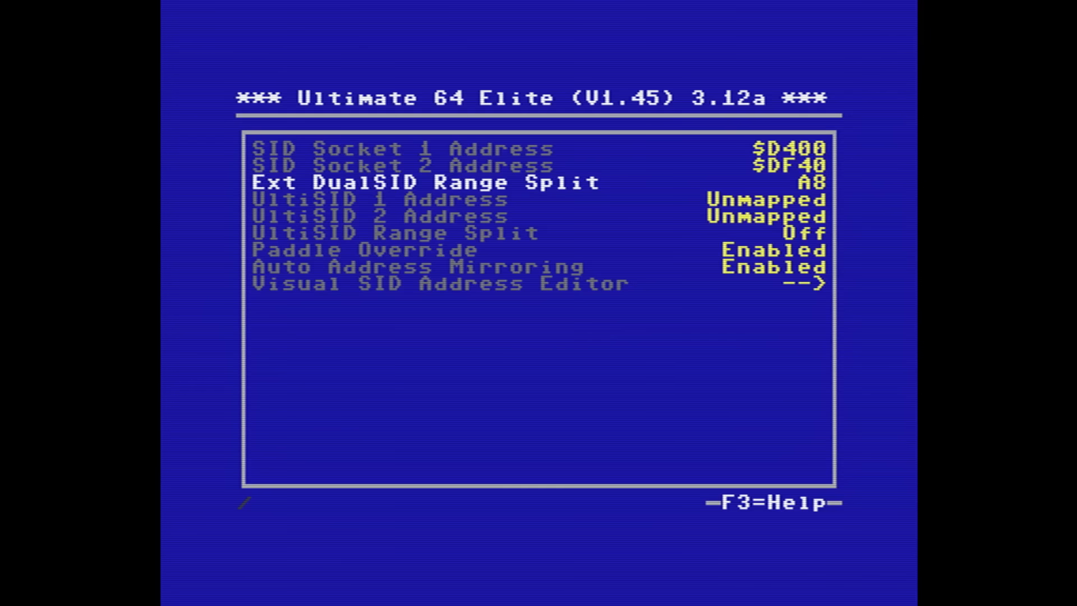
{"action": "key", "text": "Left"}
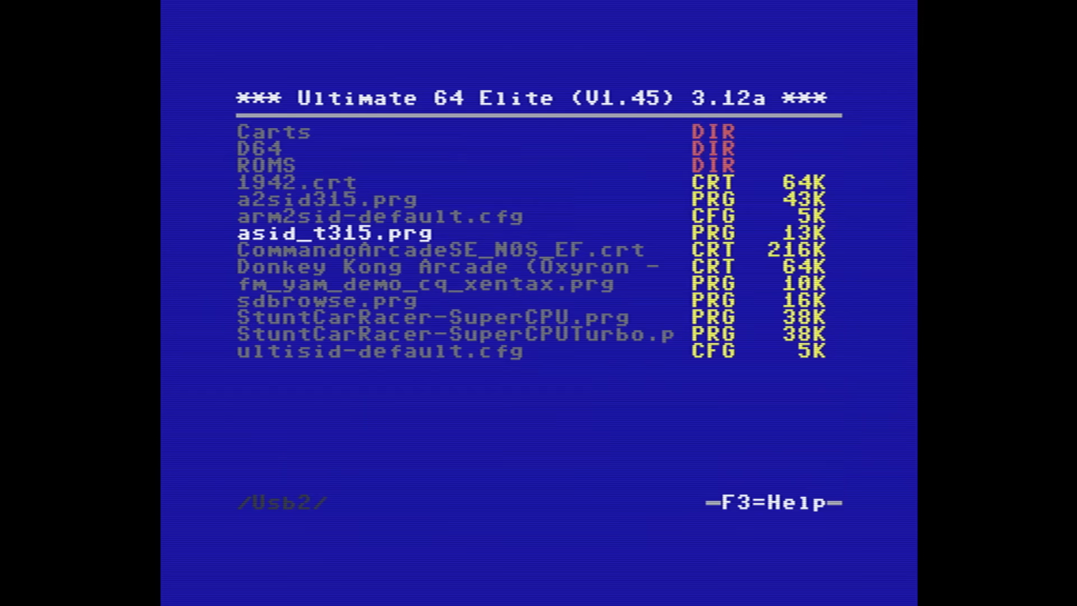
Run asid_t315.prg and save mapping SID/1 SIDL, SID/2 SFX, emulation mode BOTH
{"action": "key", "text": "Return"}
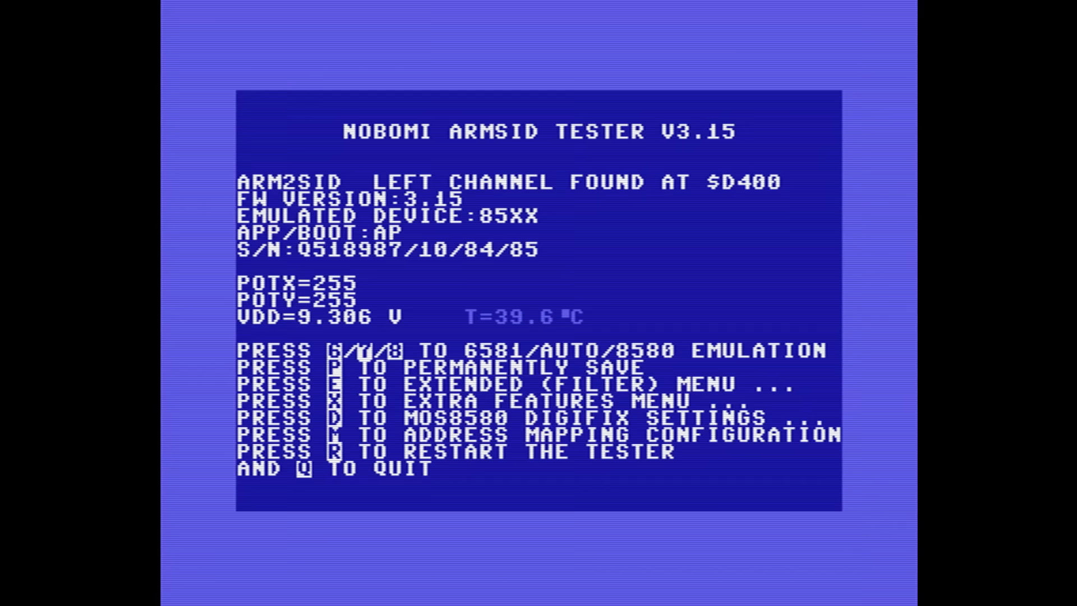
{"action": "key", "text": "m"}
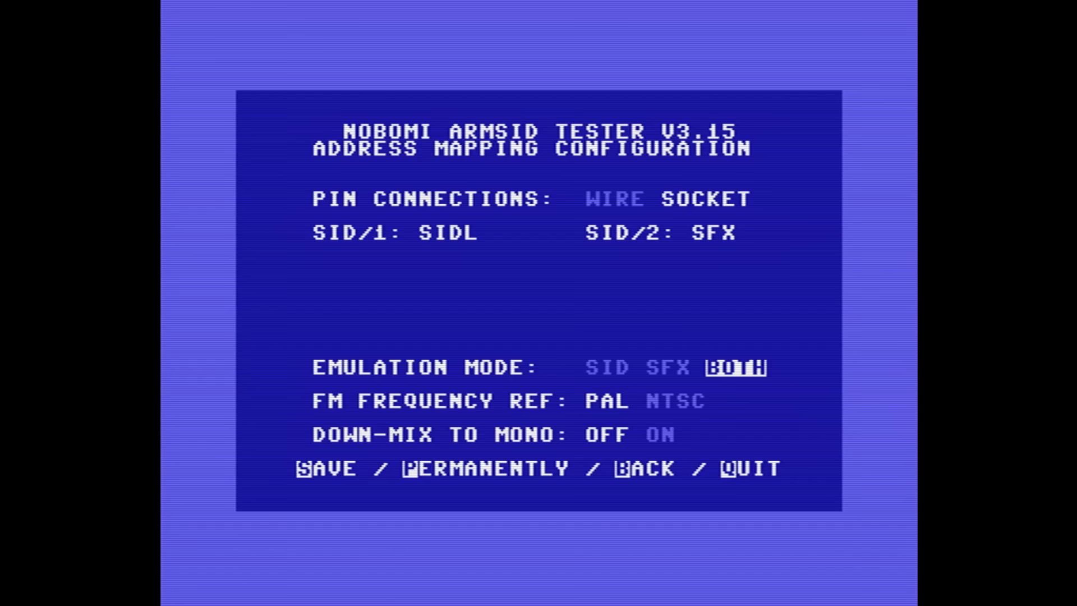
{"action": "key", "text": "p"}
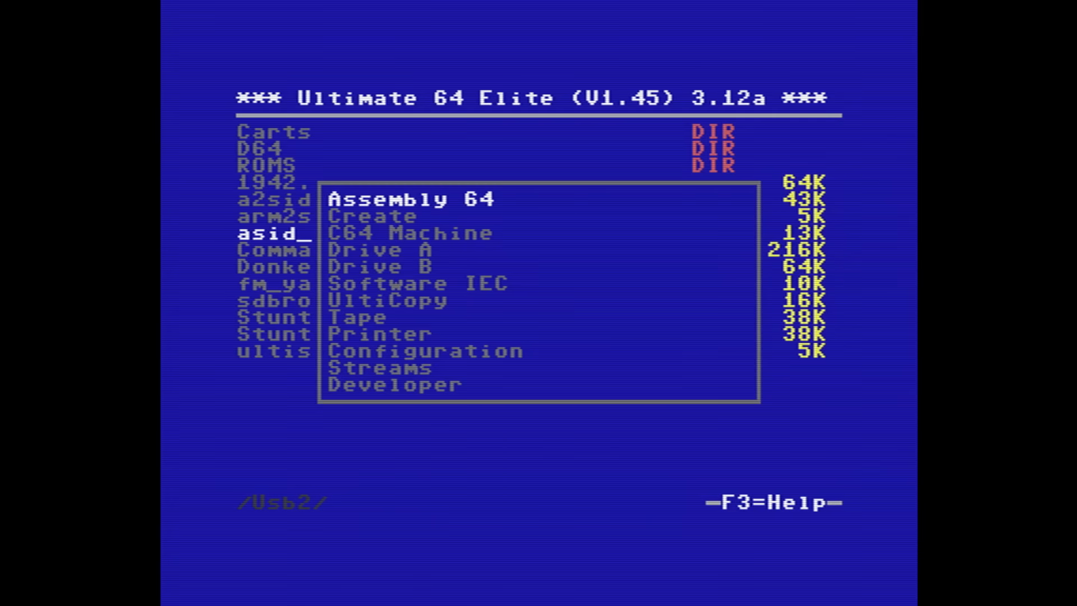
Power off the C64 from the C64 Machine actions
{"action": "left_click", "coordinate": [409, 233]}
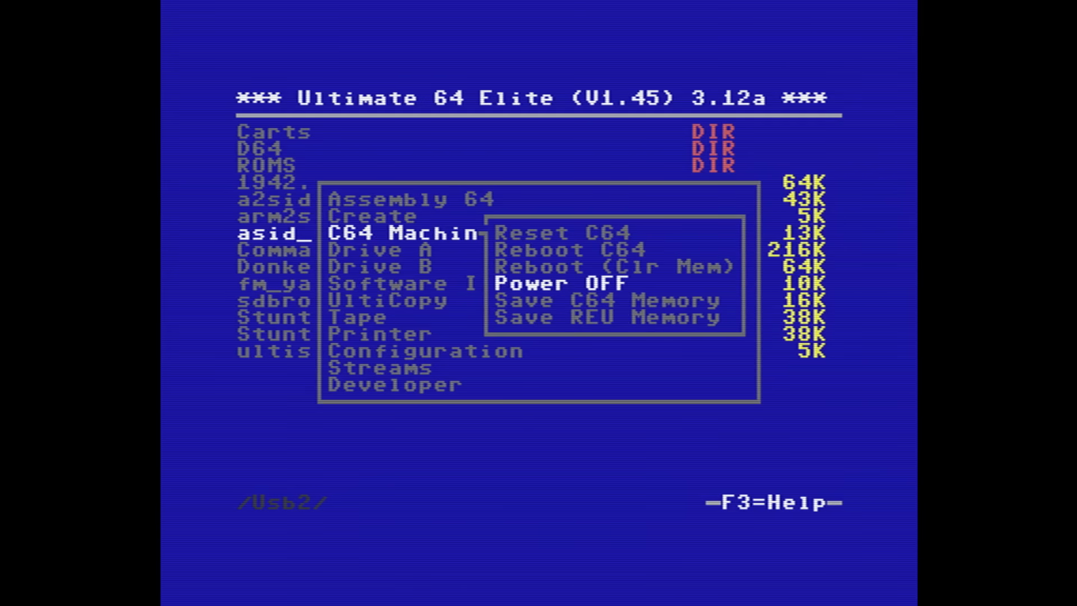
{"action": "left_click", "coordinate": [557, 249]}
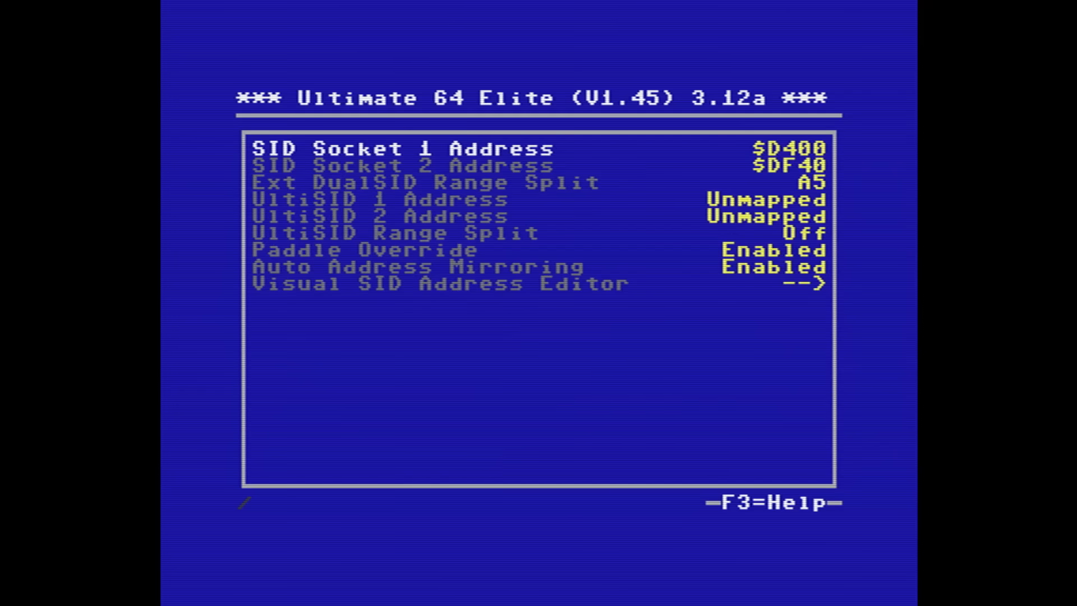
Set Ext DualSID Range Split to A5 and check SID Sockets shows ARMSID in socket 1
{"action": "key", "text": "Escape"}
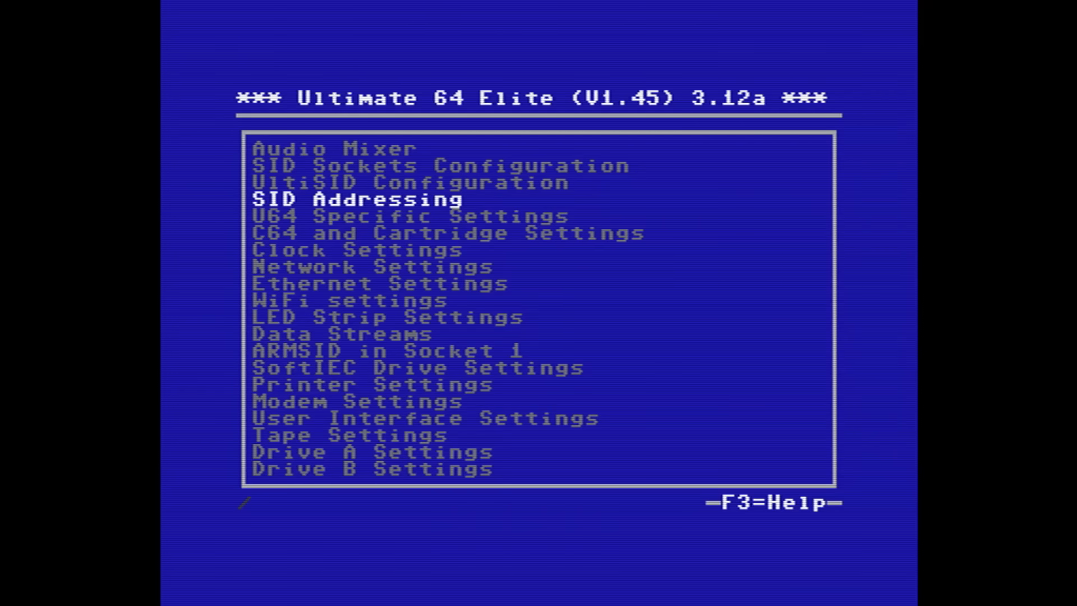
{"action": "key", "text": "Return"}
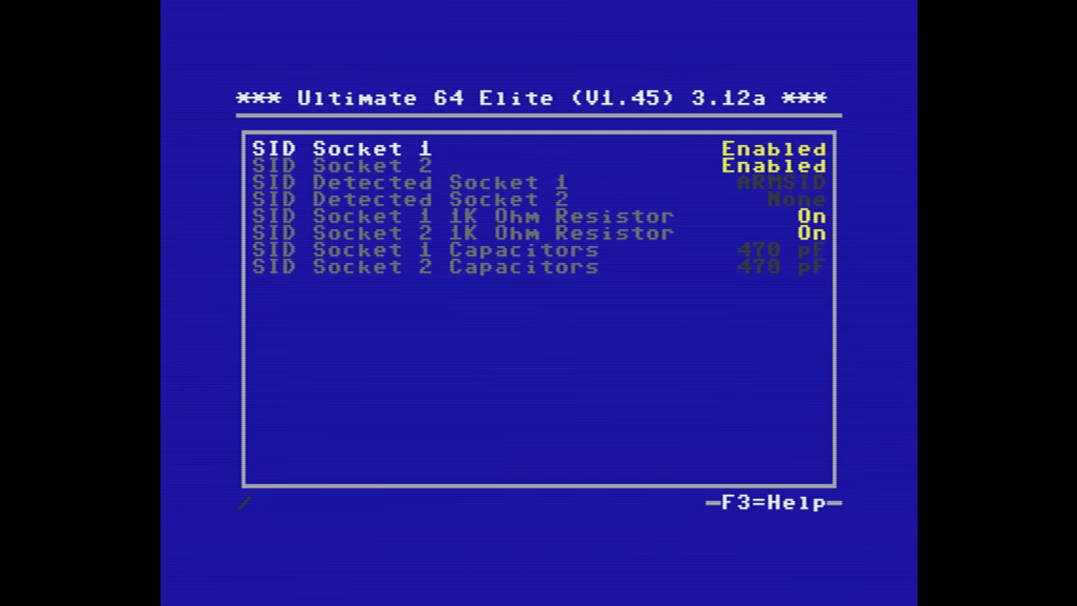
{"action": "key", "text": "Down"}
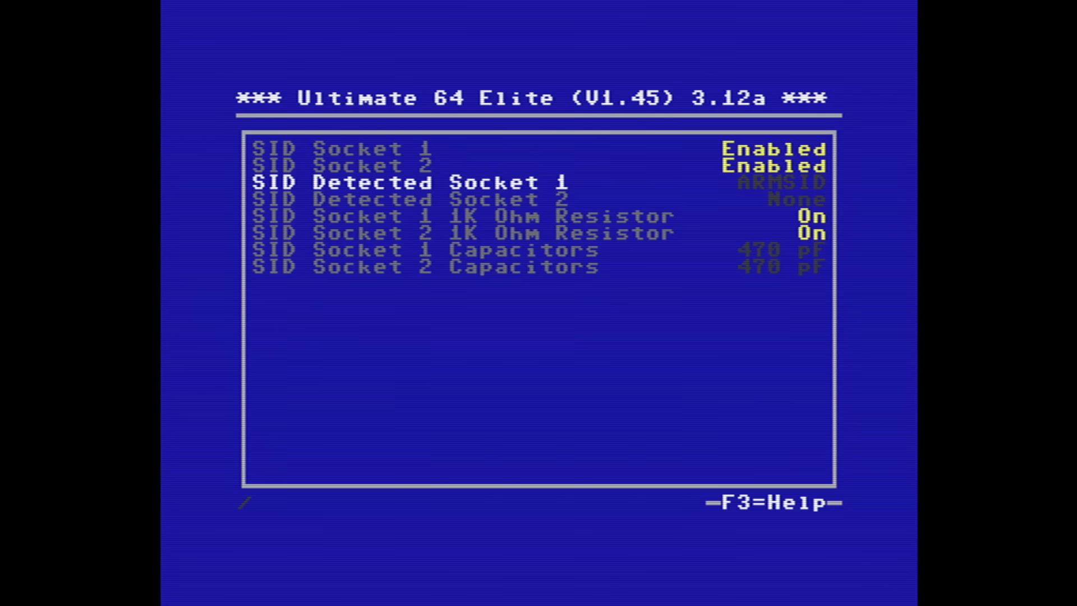
{"action": "key", "text": "Escape"}
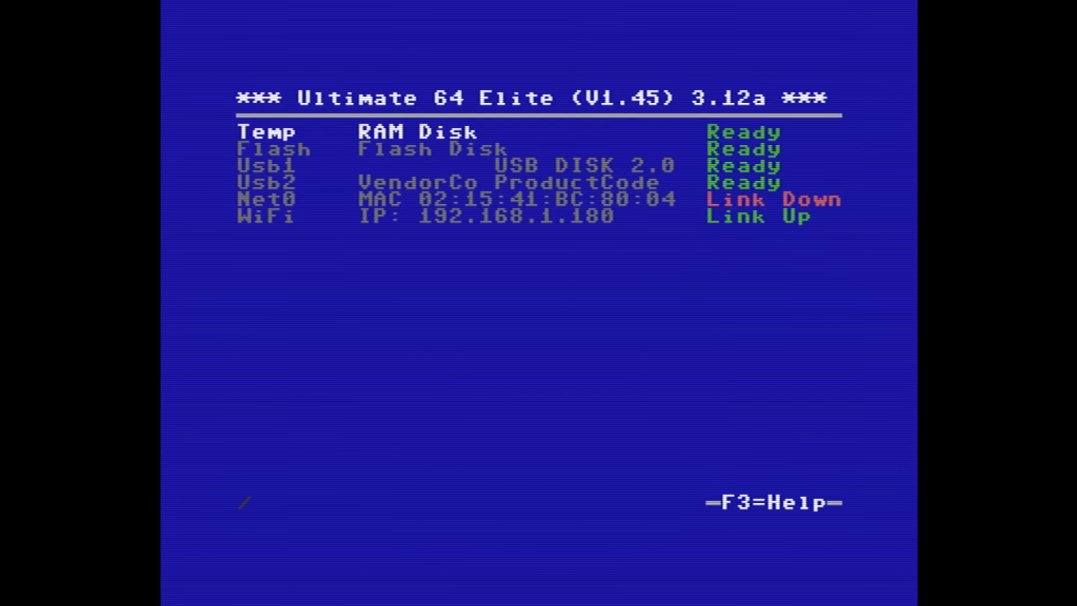
Load fm_yam_demo_cq_xentax.prg from Usb2 and RUN it at the BASIC prompt
{"action": "key", "text": "Down"}
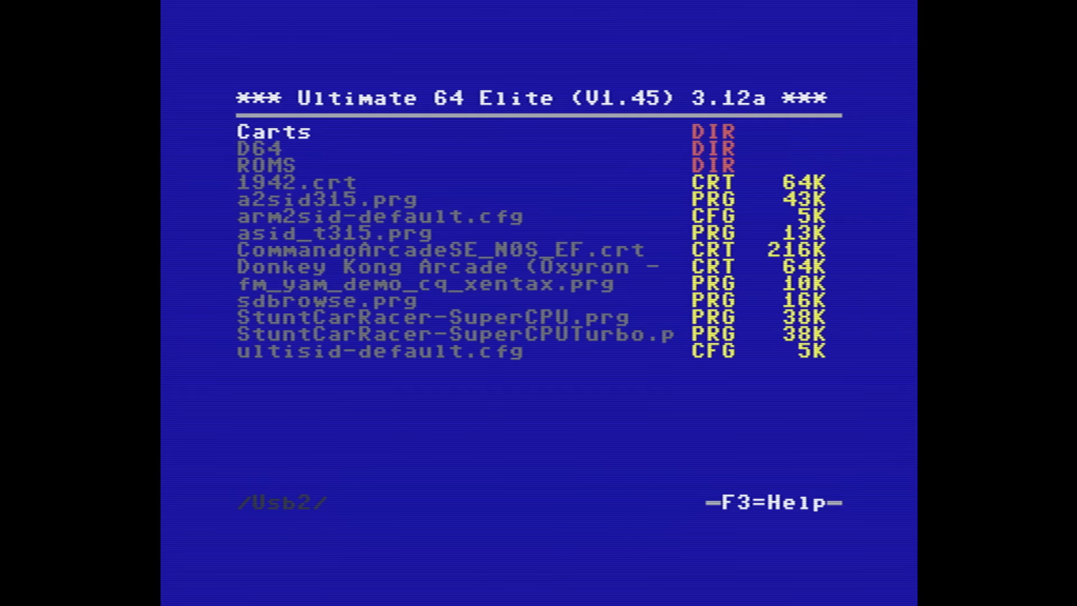
{"action": "key", "text": "Down"}
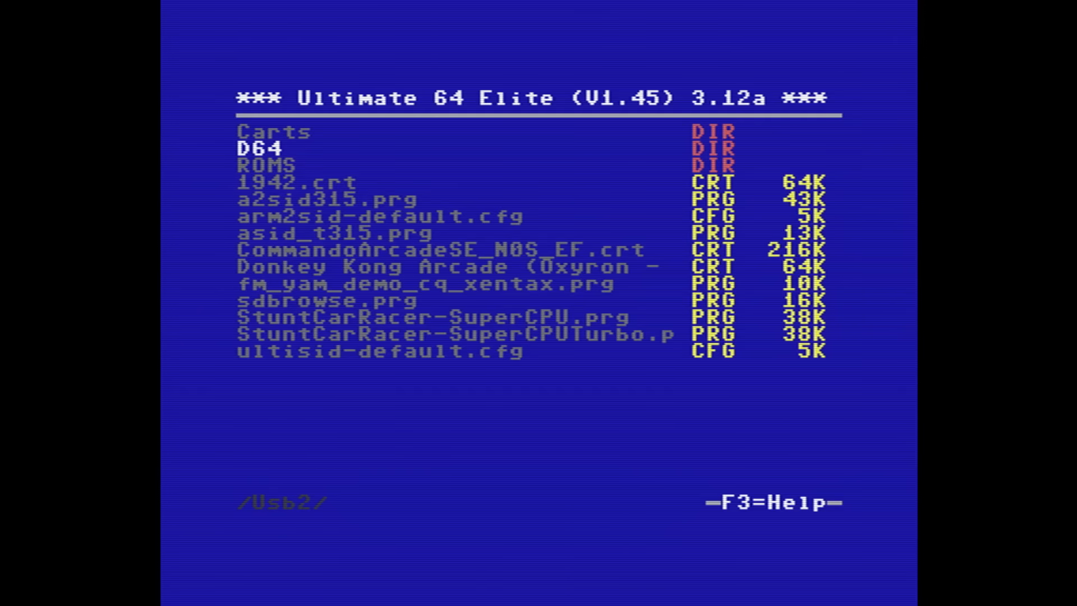
{"action": "key", "text": "Down"}
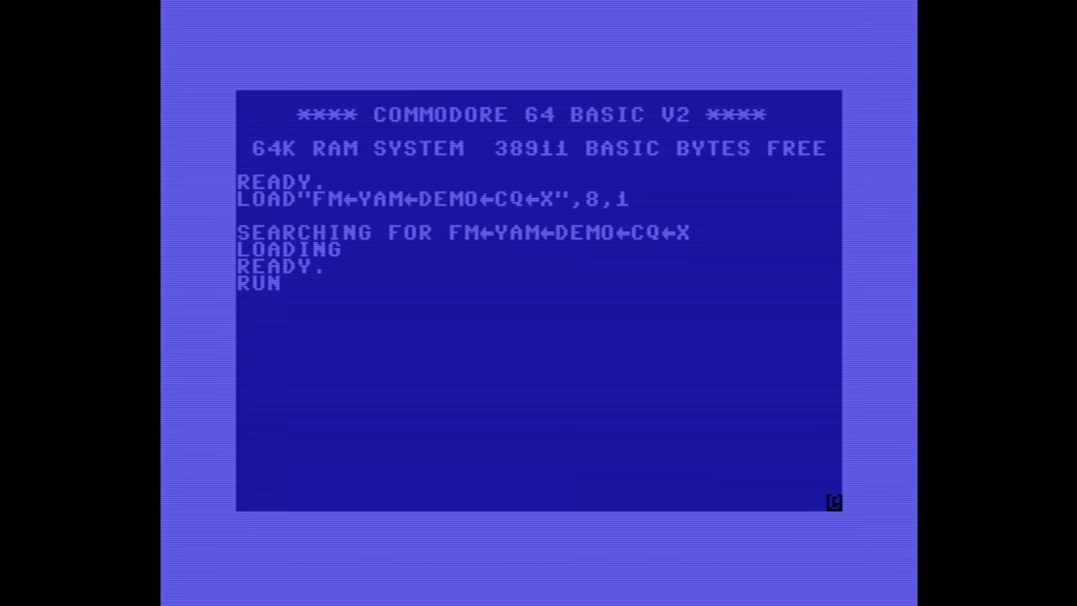
{"action": "key", "text": "Return"}
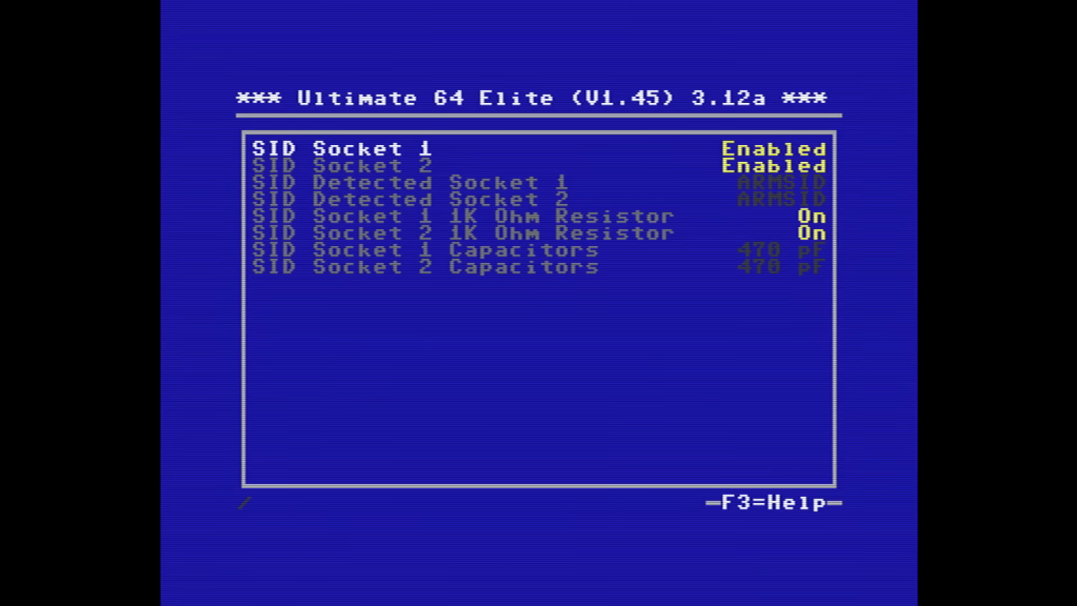
Check both Detected Socket entries show ARMSID and go back to configuration categories
{"action": "key", "text": "Down"}
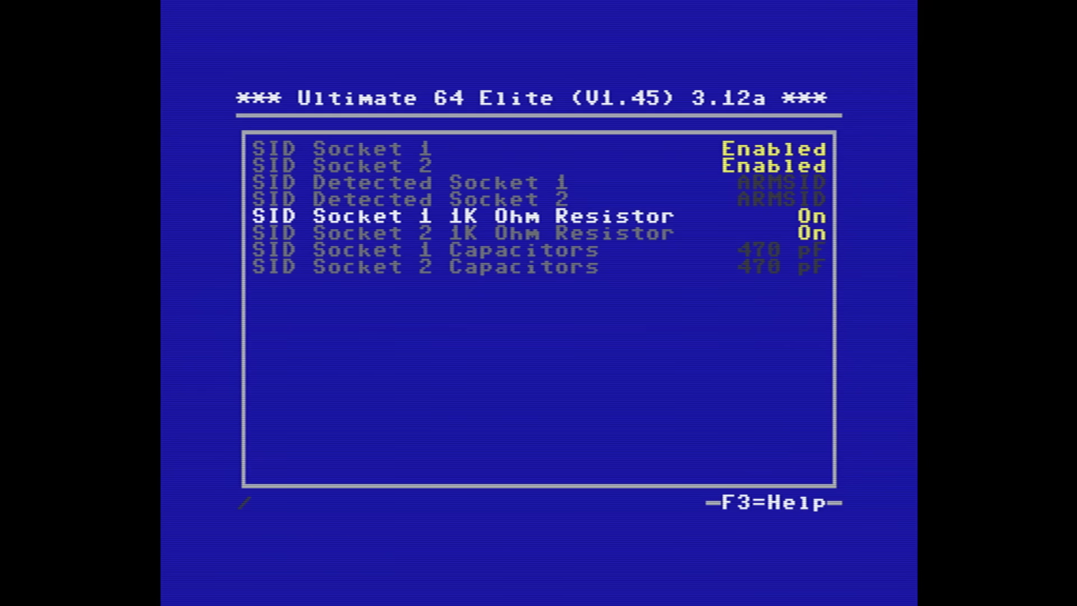
{"action": "key", "text": "Down"}
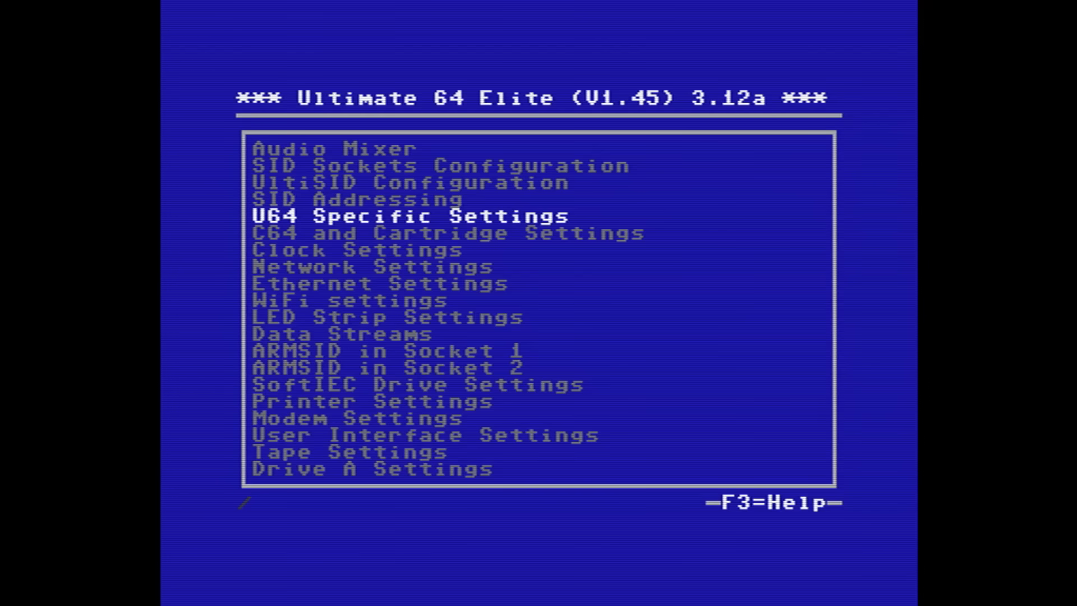
Open the 2SID/3SID music readme from the /Usb1/C64/Software/ collection folder
{"action": "key", "text": "Down"}
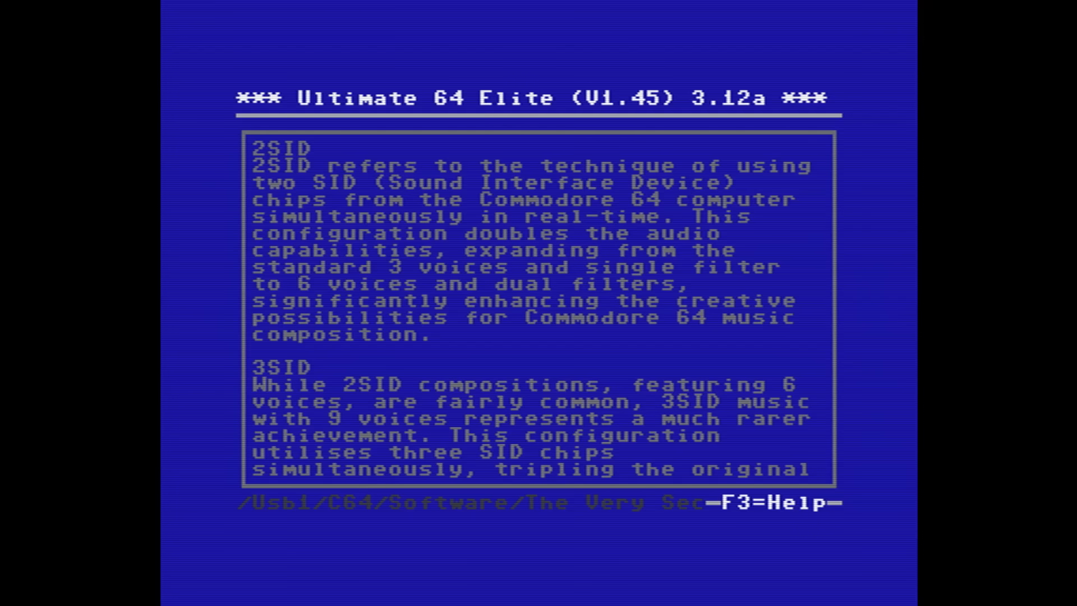
Scroll the text viewer past the 3SID section down to the 4SID paragraph and Recommended list heading
{"action": "scroll", "scroll_direction": "down", "scroll_amount": 3}
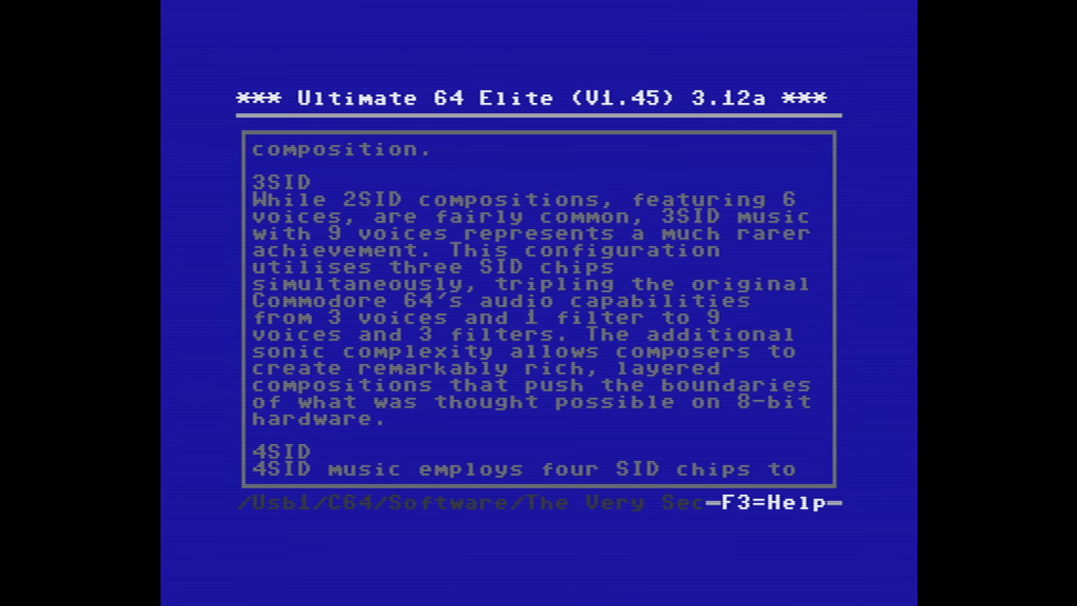
{"action": "scroll", "scroll_direction": "down", "scroll_amount": 3}
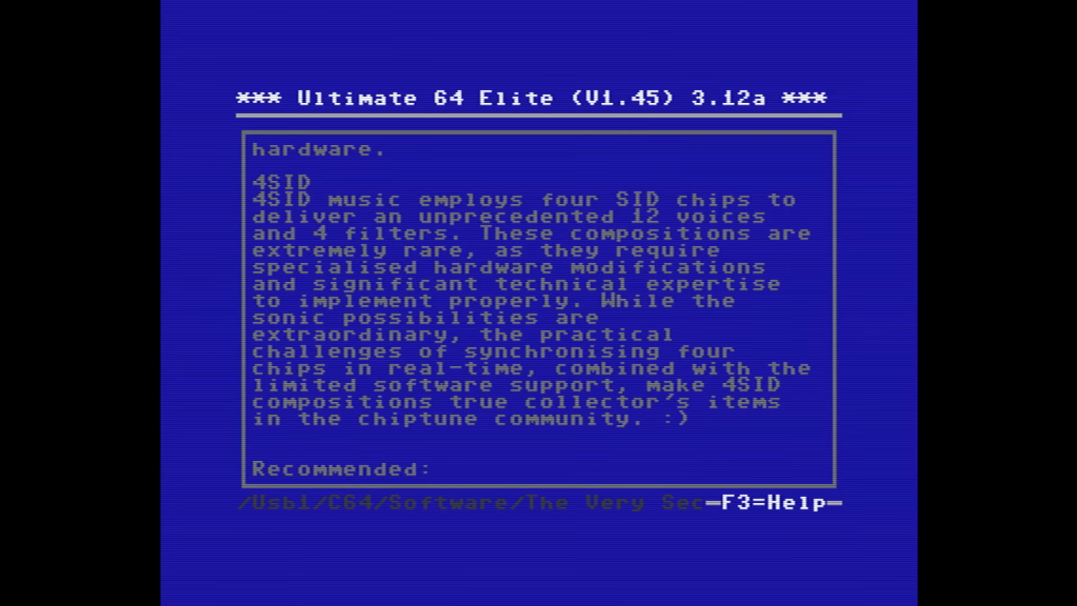